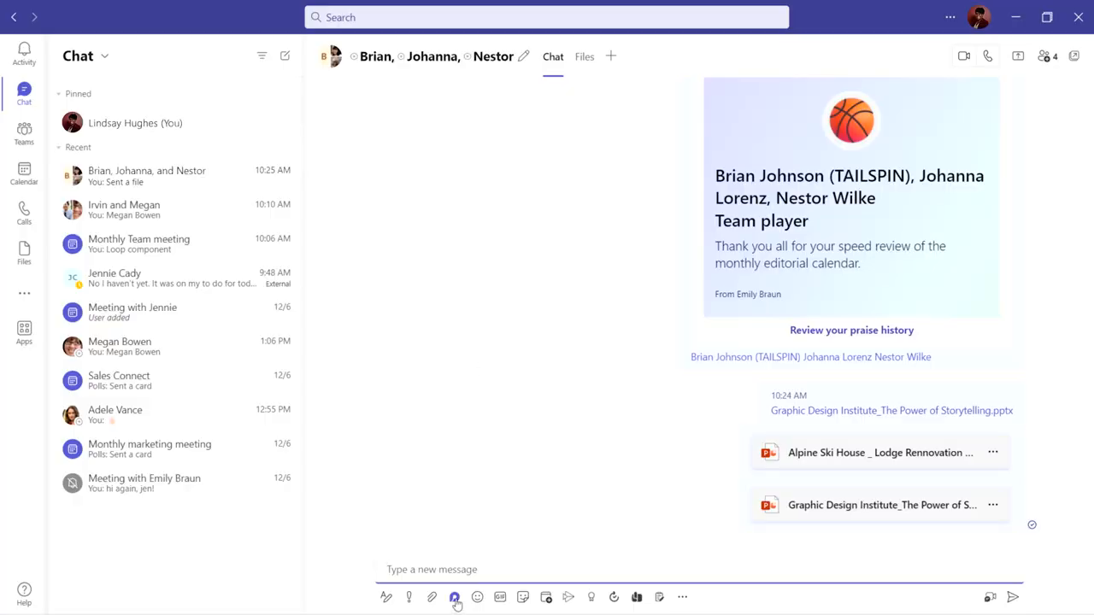
Insert a Loop checklist with 'Review project plan' and an 'is complete by date' item, and send it
left_click(454, 597)
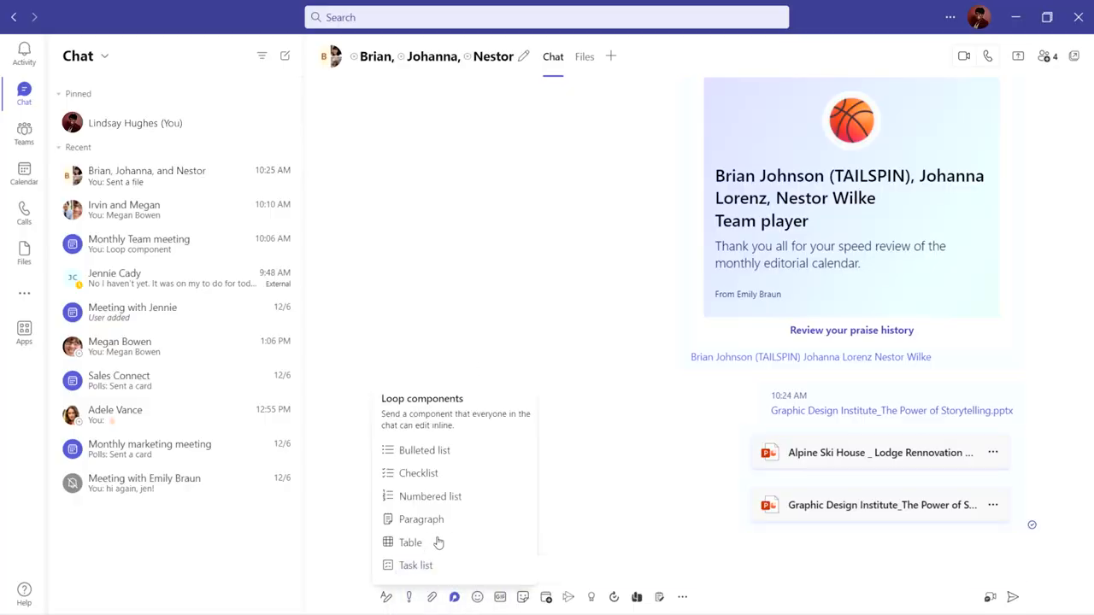
left_click(410, 542)
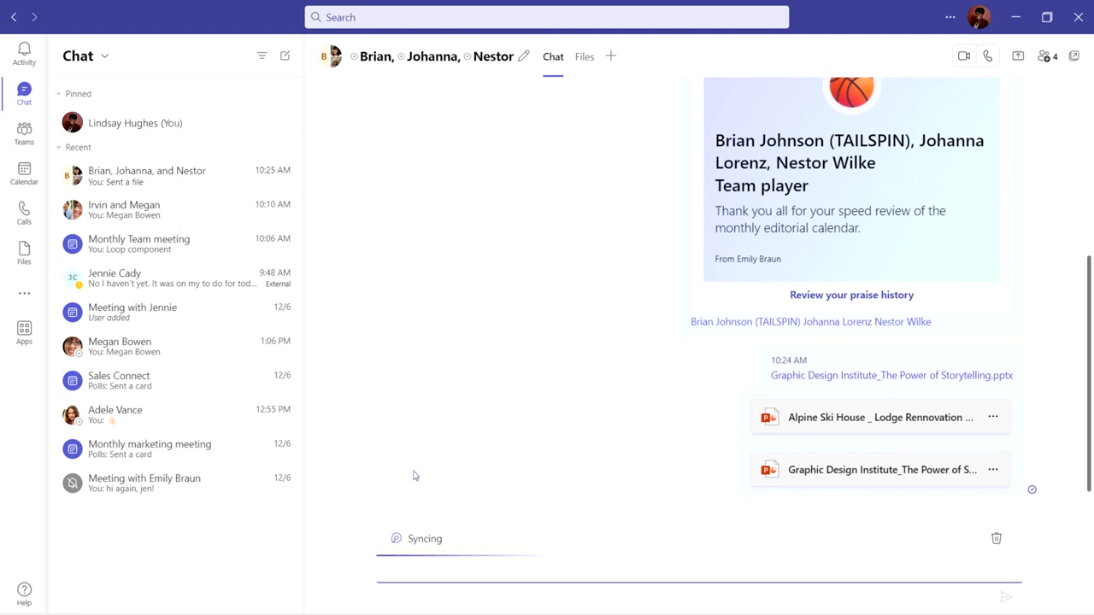
type("Review project plan")
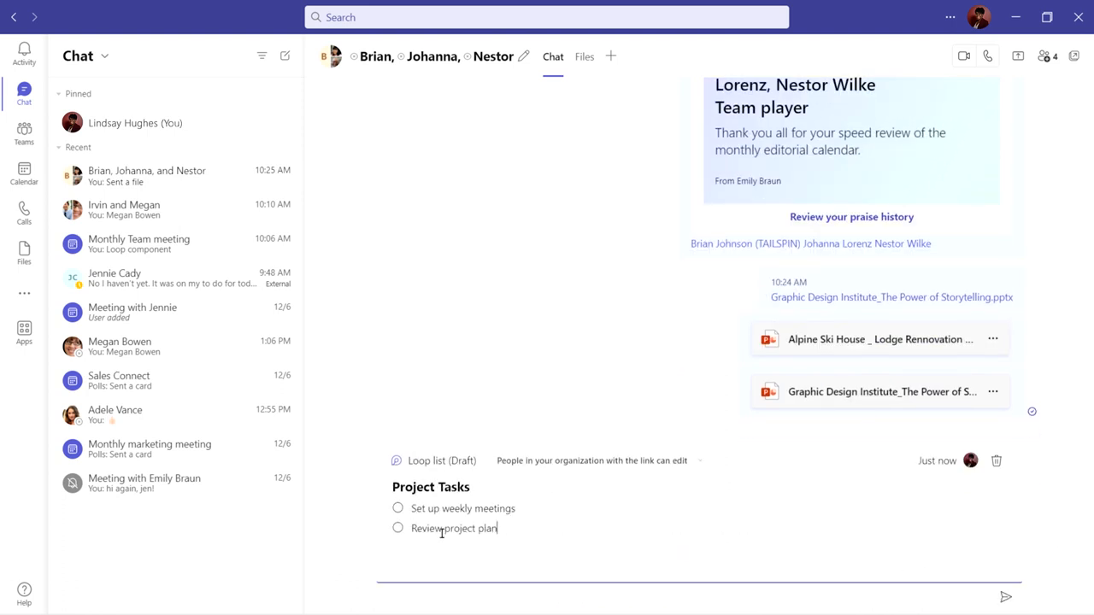
left_click(1005, 597)
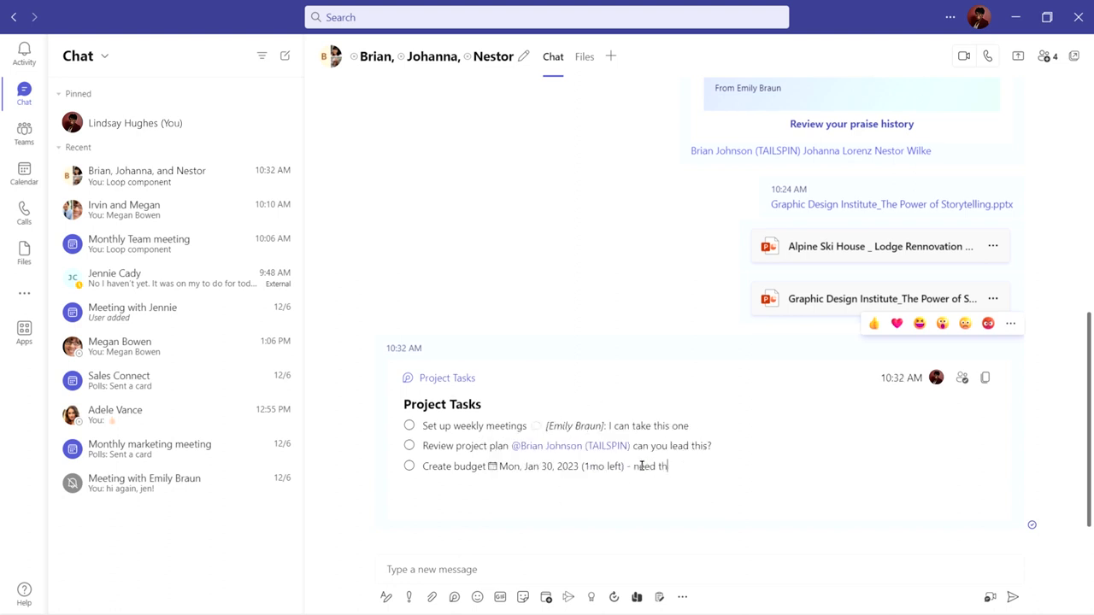
type("is complete by date")
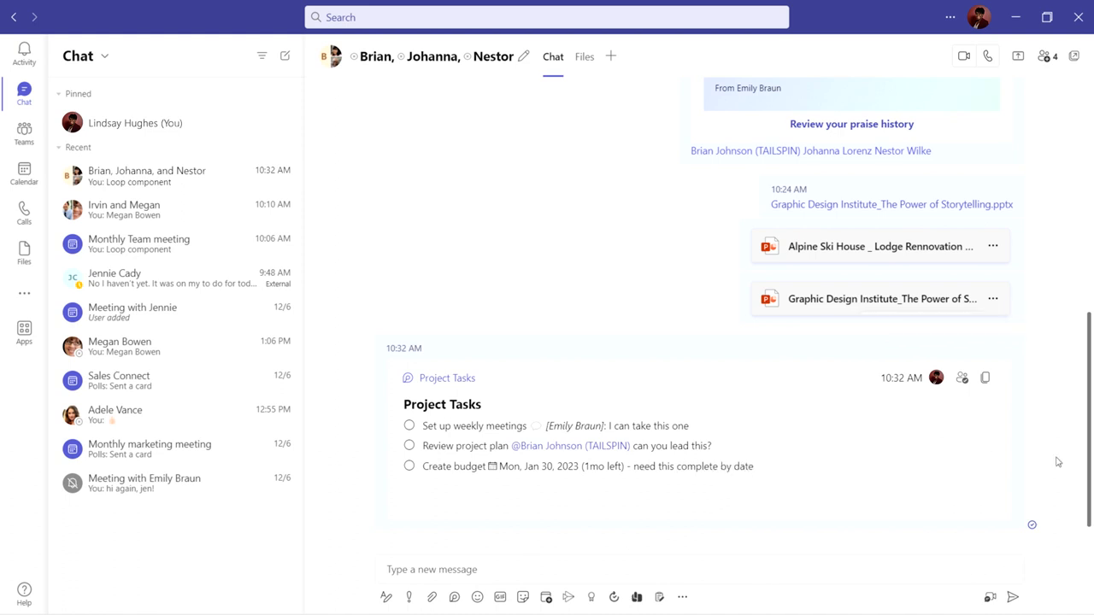
Add the Project X Budget Planning.xlsx Excel workbook as a new tab on the chat
left_click(610, 56)
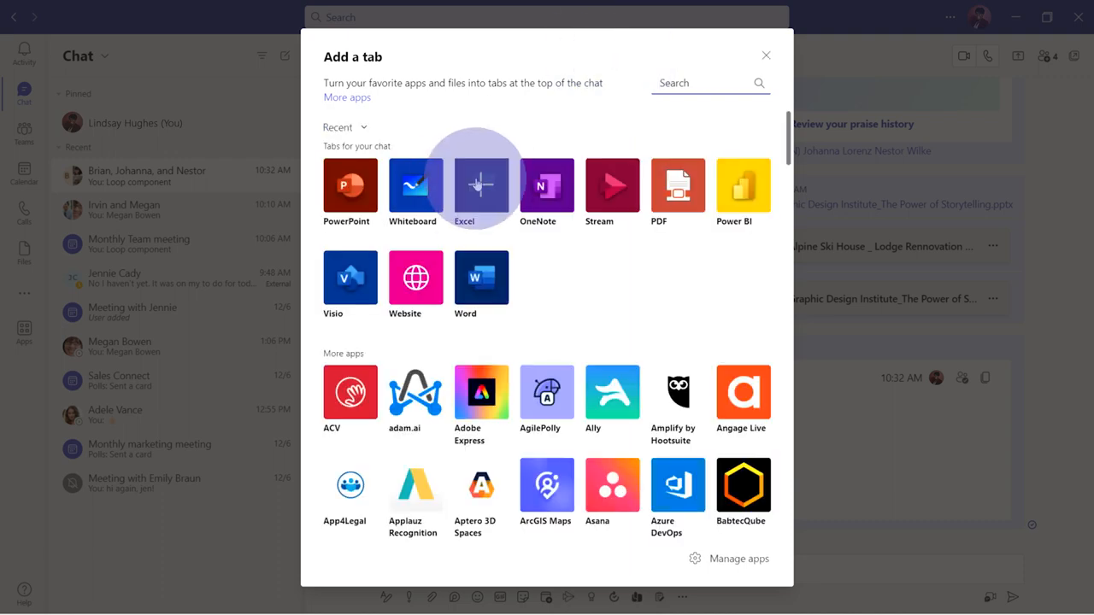
left_click(480, 185)
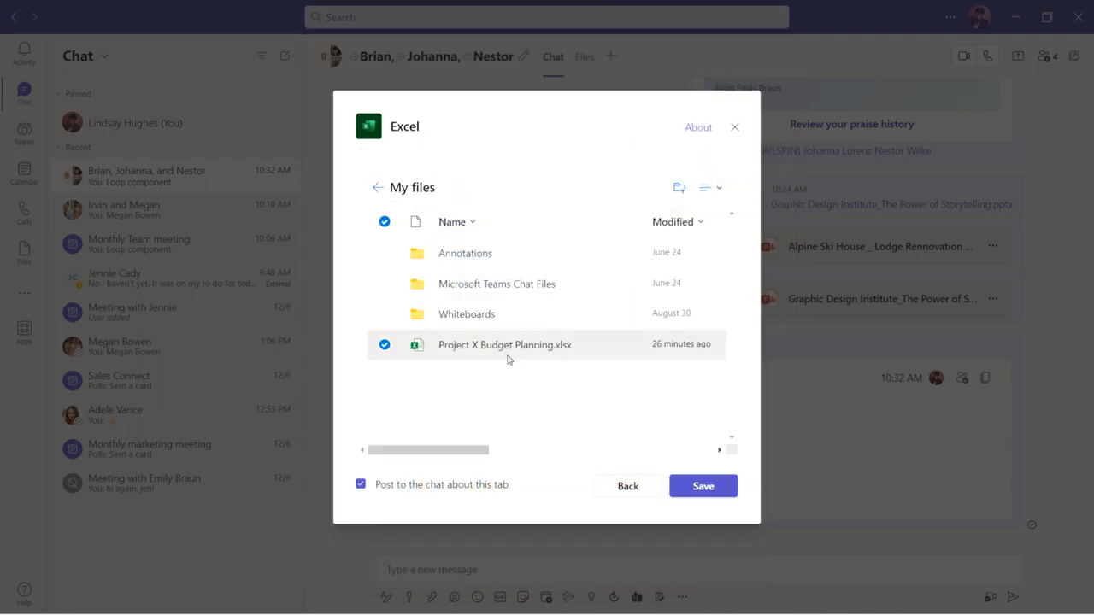
left_click(703, 486)
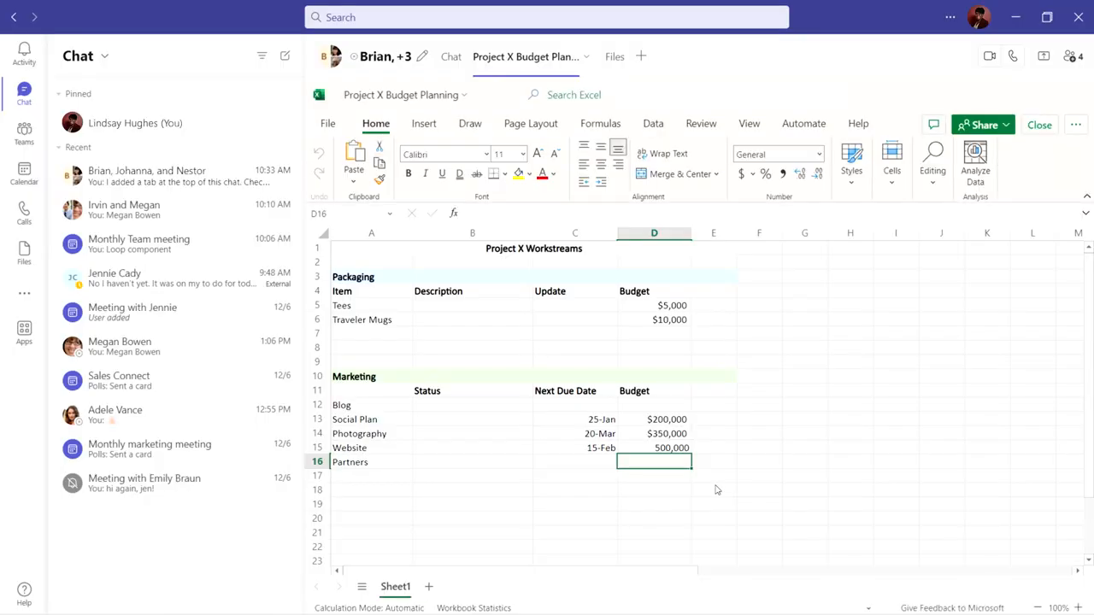
Return to the Chat tab and start a group call from the chat header
left_click(452, 57)
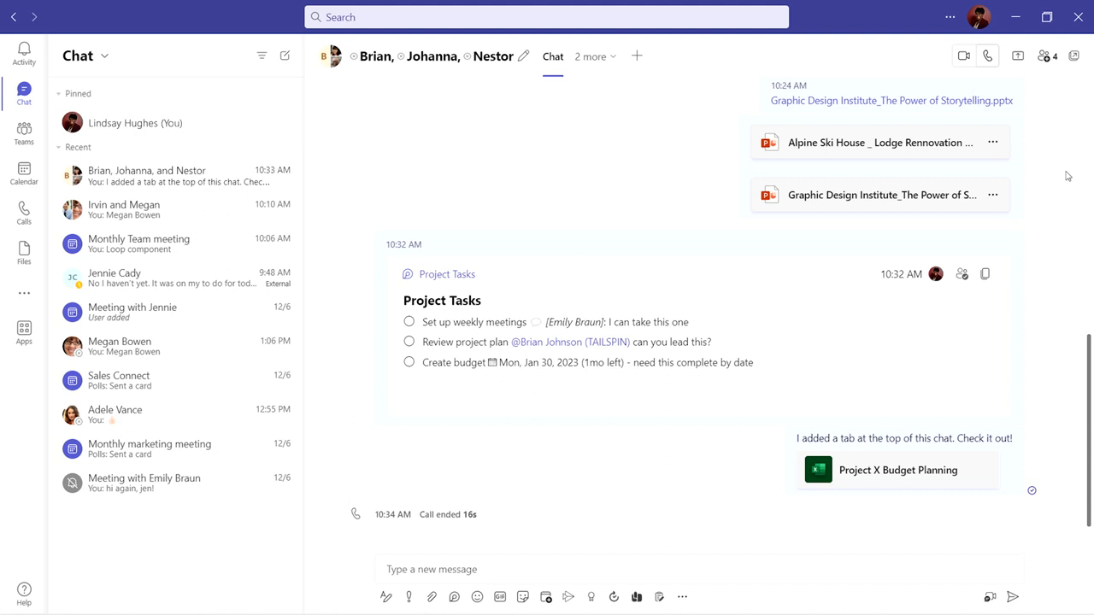
left_click(988, 55)
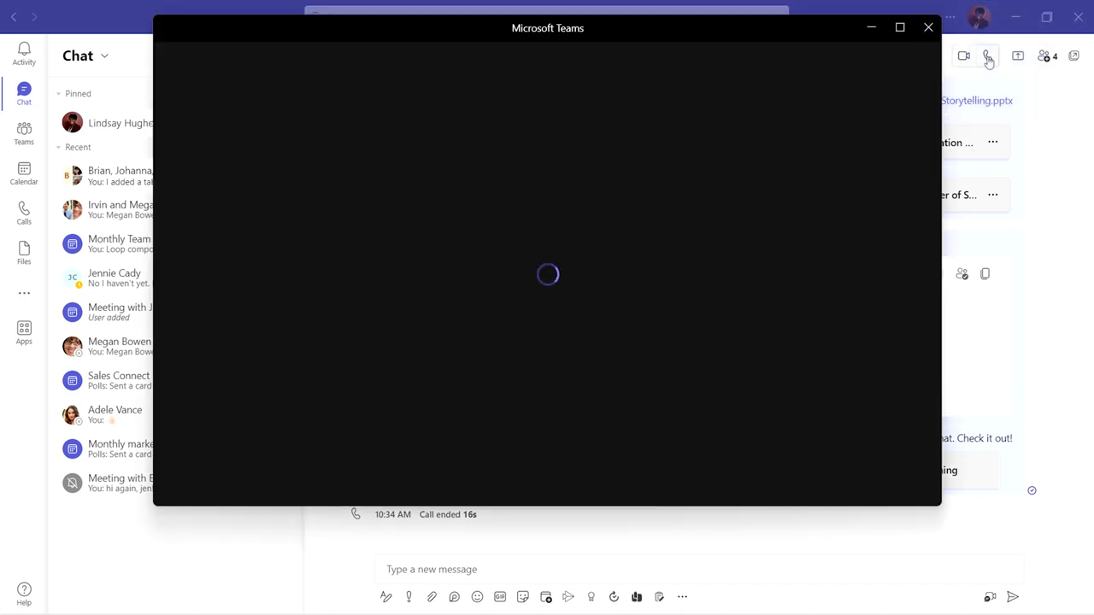
left_click(988, 54)
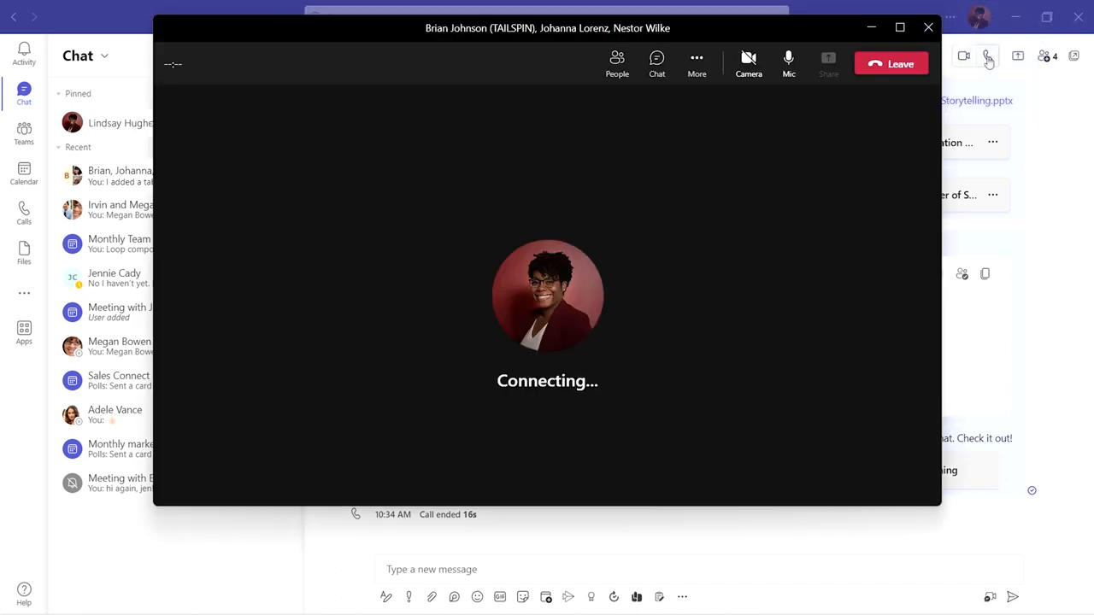